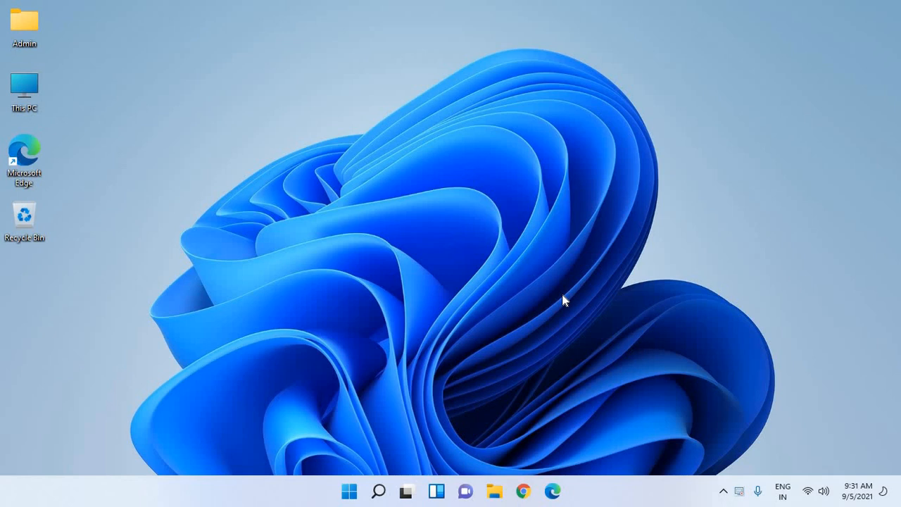
mouse_move(566, 290)
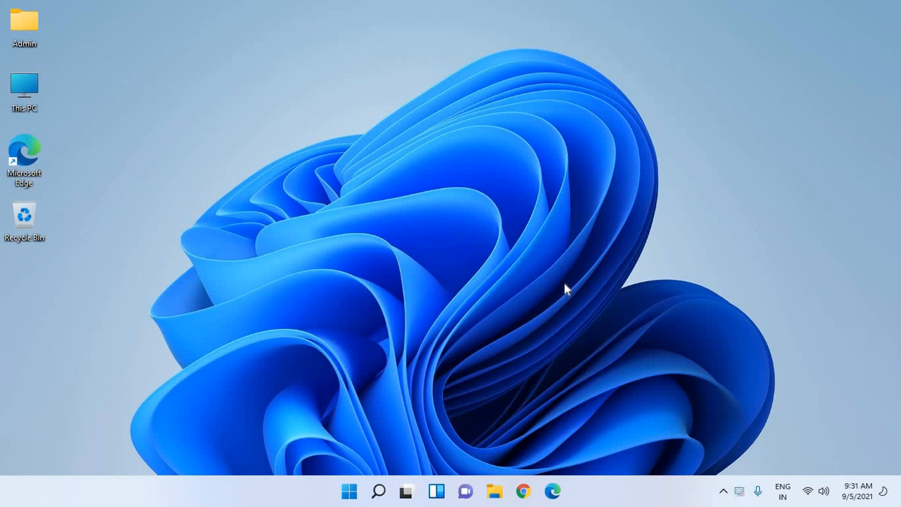
Search "app" from the taskbar so Add or remove programs shows in the results
left_click(377, 491)
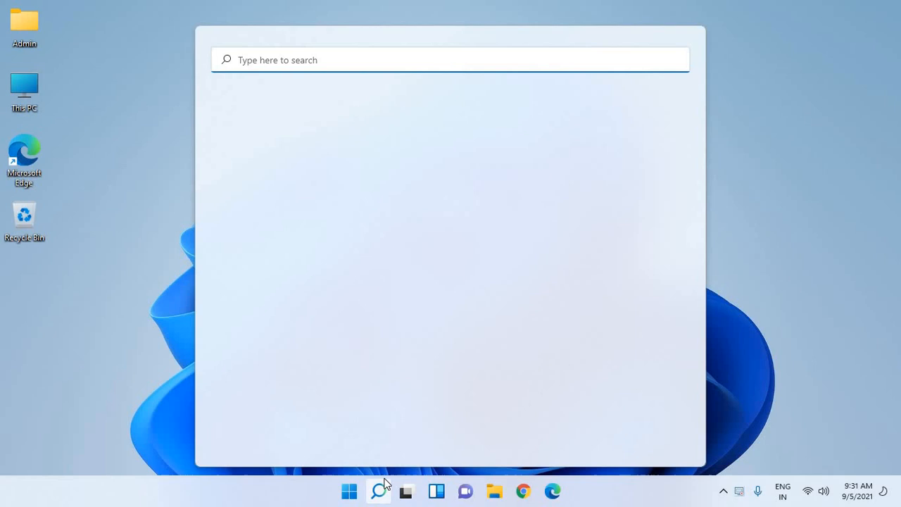
type("app")
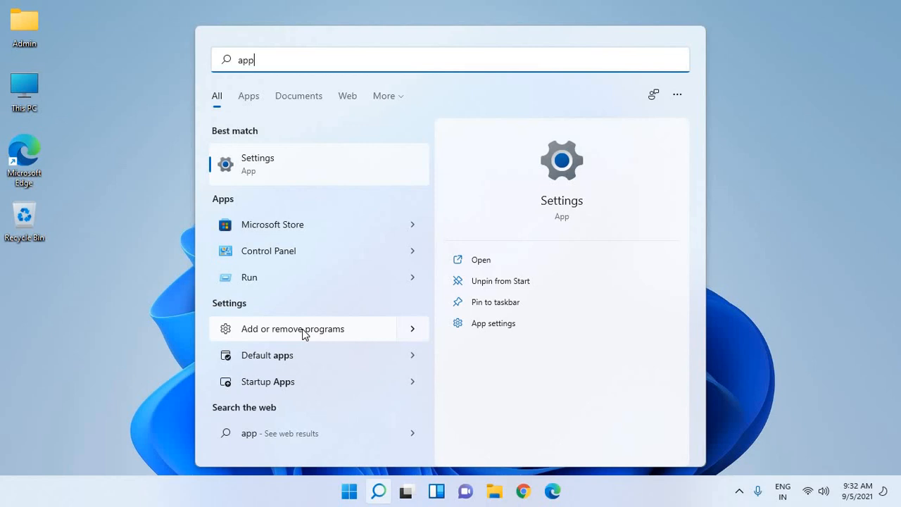
mouse_move(313, 340)
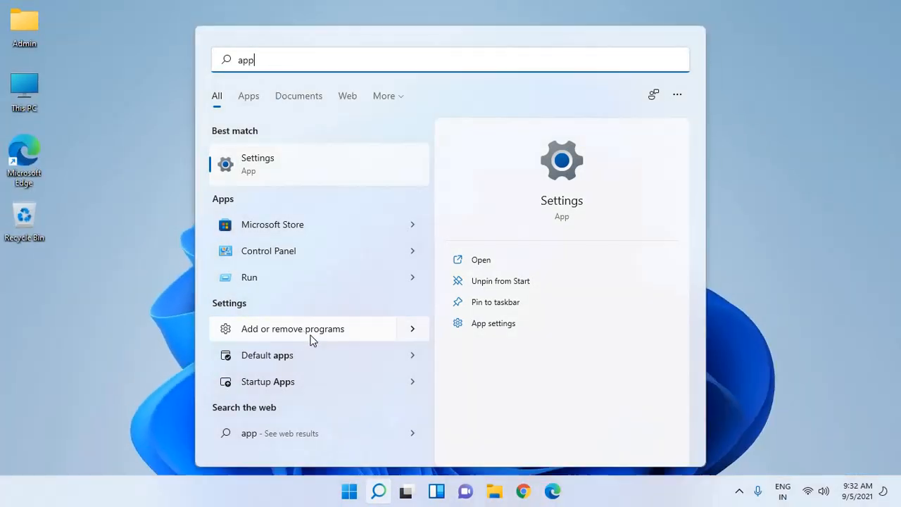
In Add or remove programs, find Krisp in the app list and reveal its Uninstall action
left_click(293, 329)
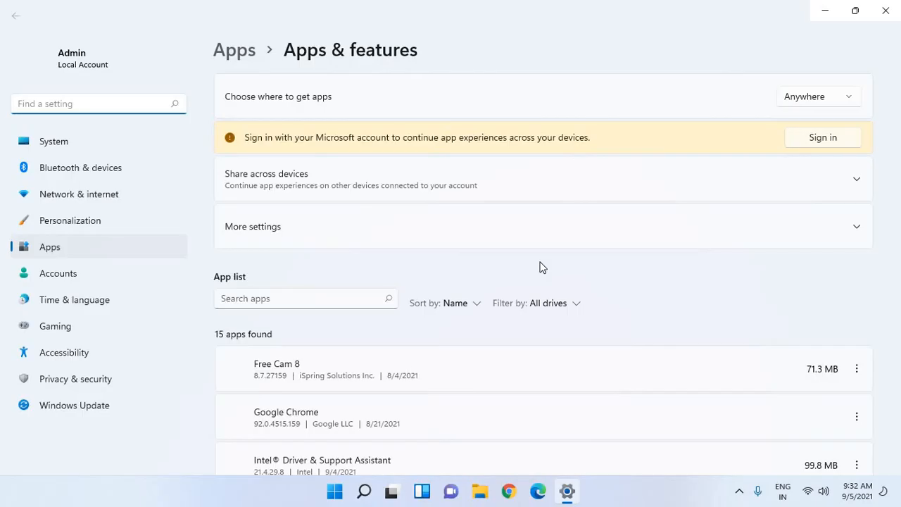
mouse_move(619, 349)
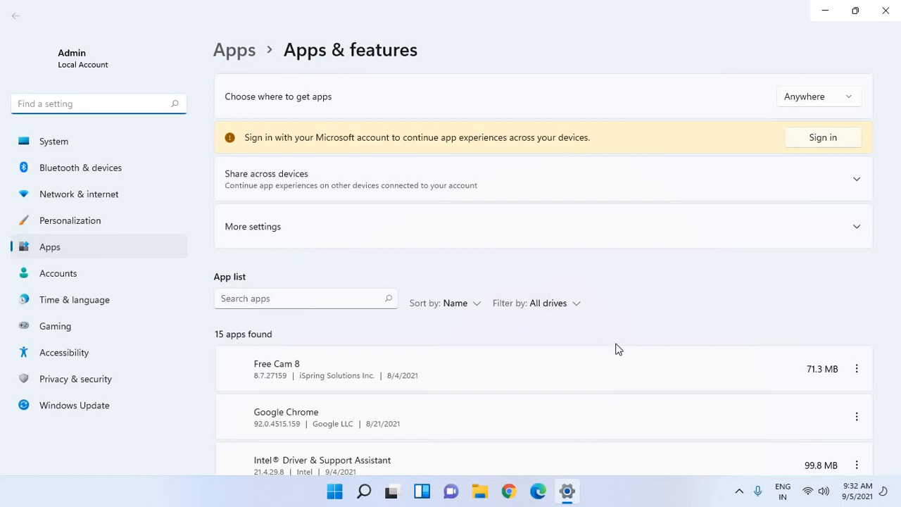
mouse_move(676, 356)
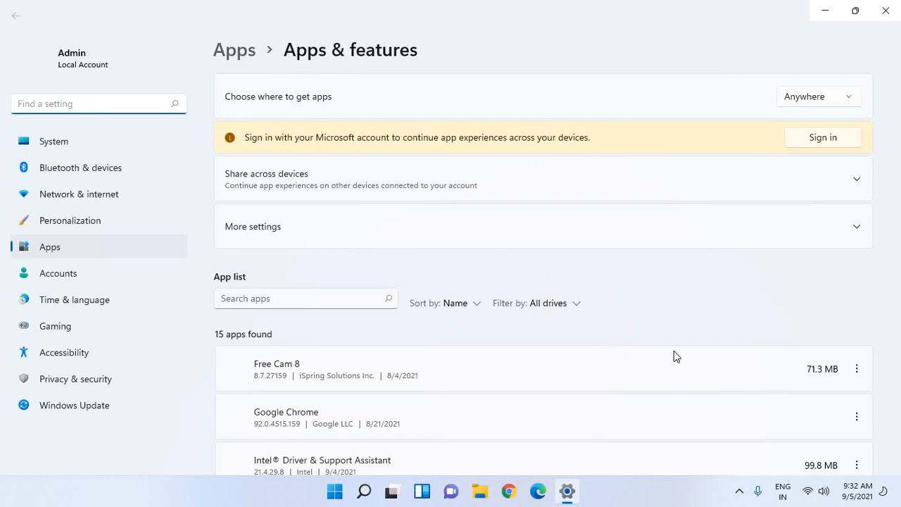
scroll("down", 3)
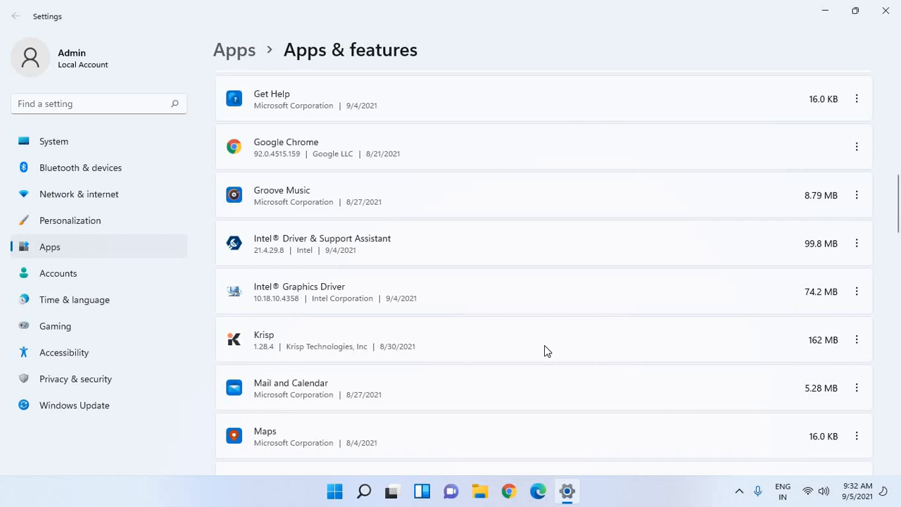
mouse_move(588, 346)
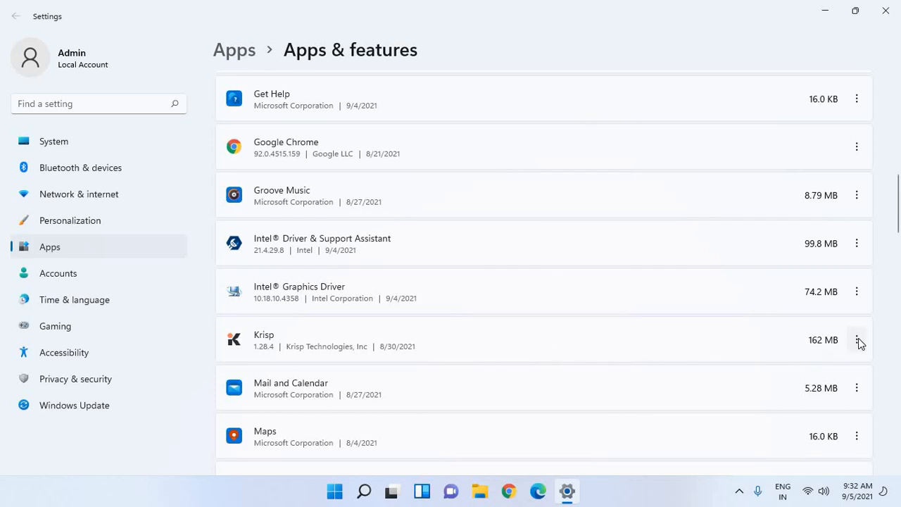
left_click(857, 340)
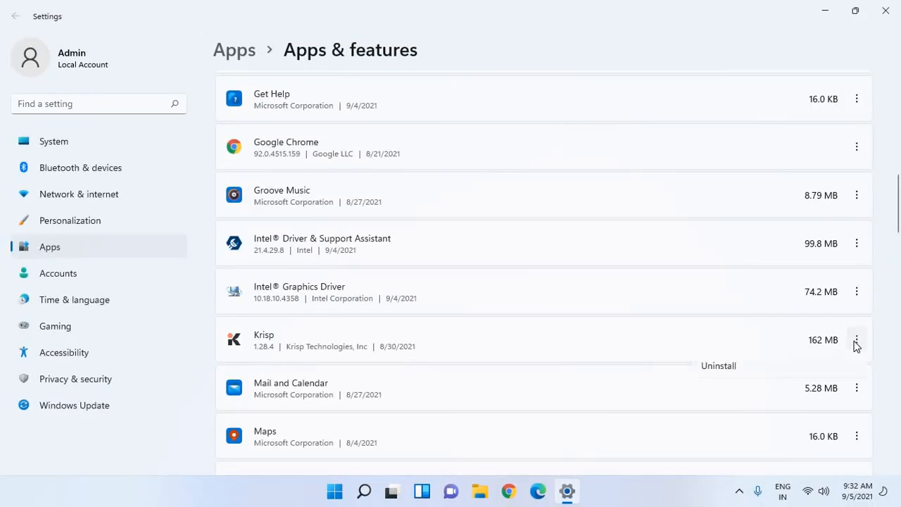
left_click(856, 339)
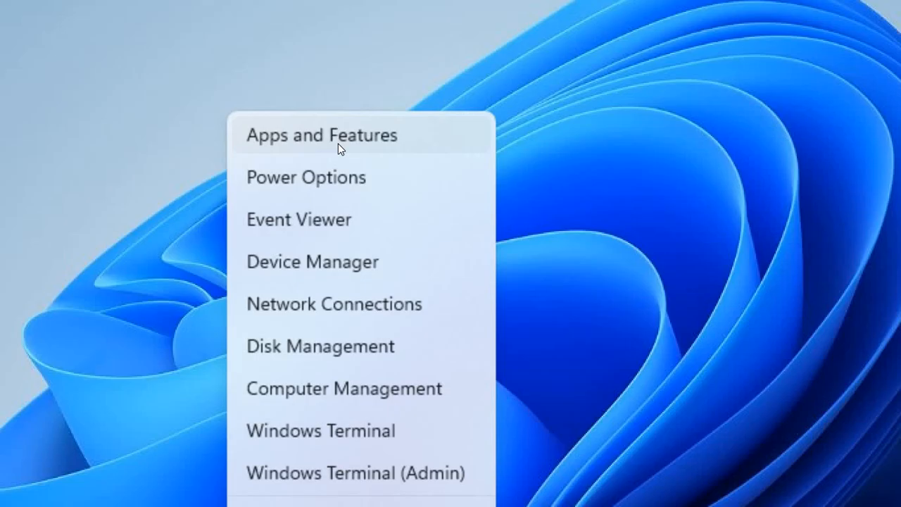
From the Win+X menu reach Apps & features and show Google Chrome's Modify/Uninstall actions
left_click(322, 135)
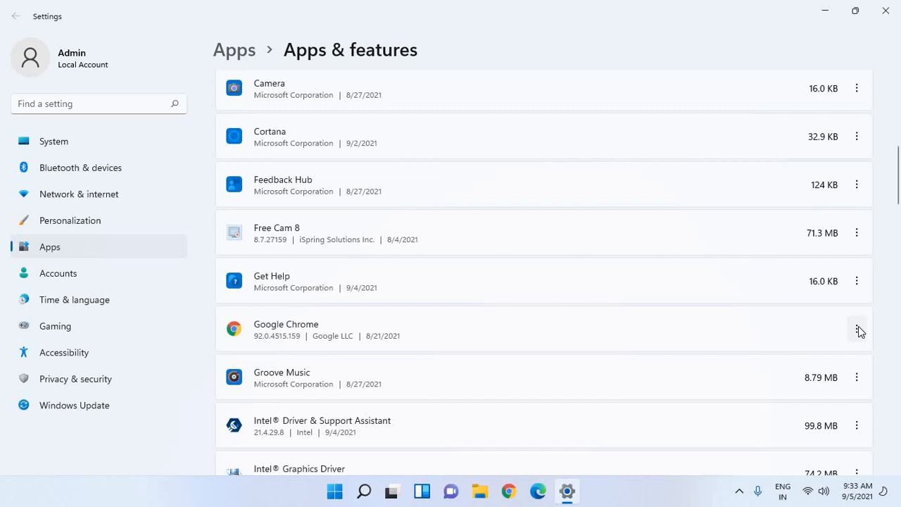
left_click(857, 330)
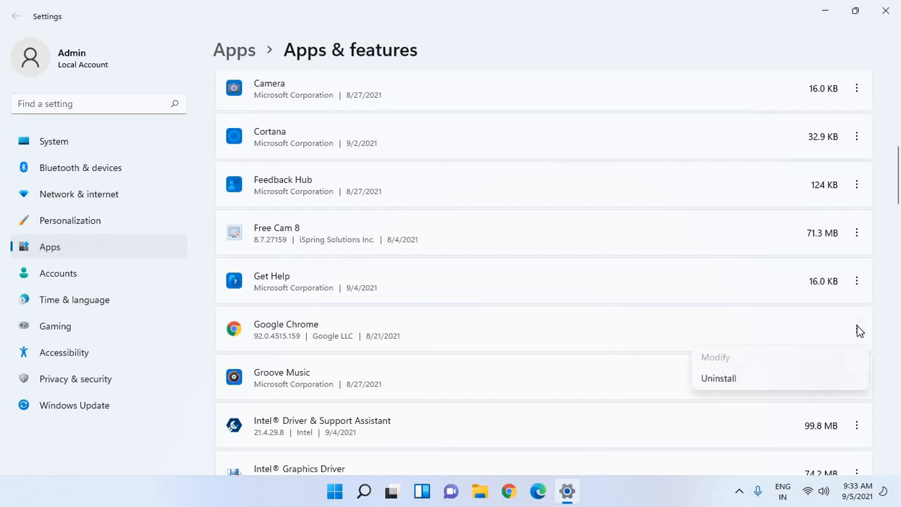
mouse_move(798, 31)
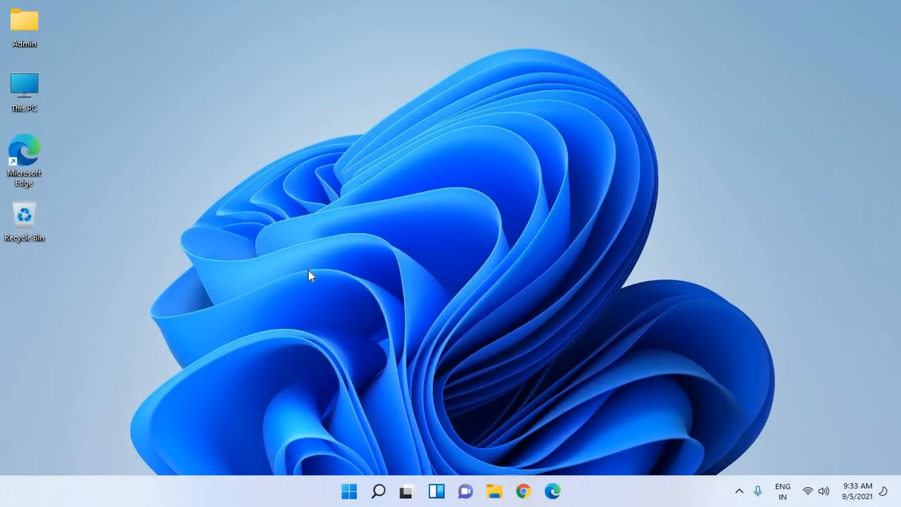
mouse_move(400, 373)
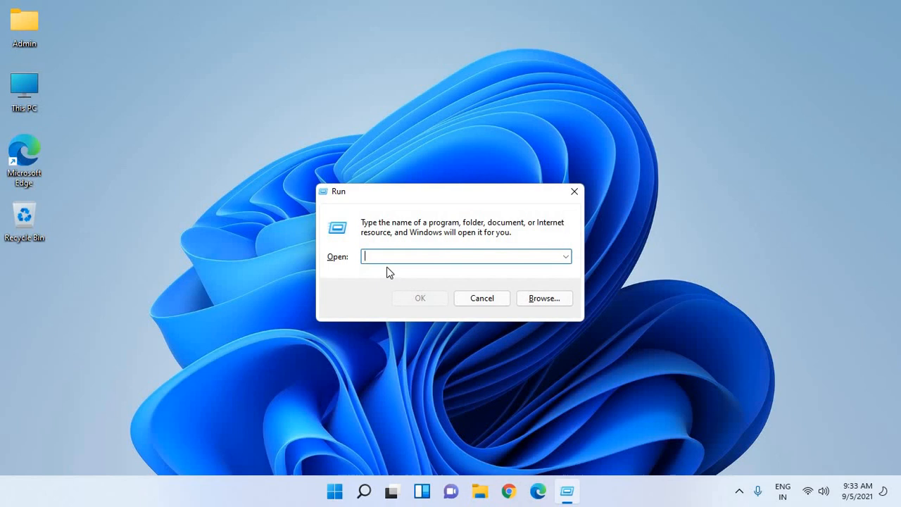
mouse_move(383, 264)
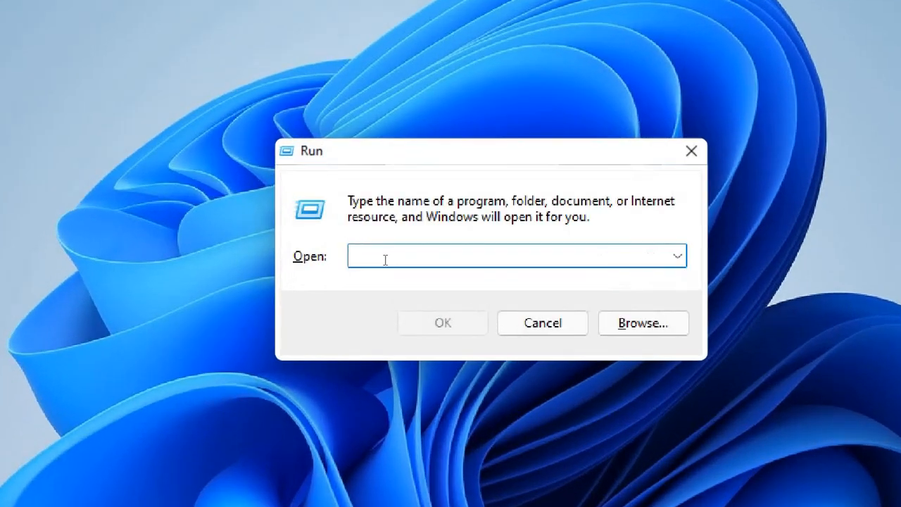
Run appwiz.cpl to bring up Control Panel's Programs and Features list
type("app")
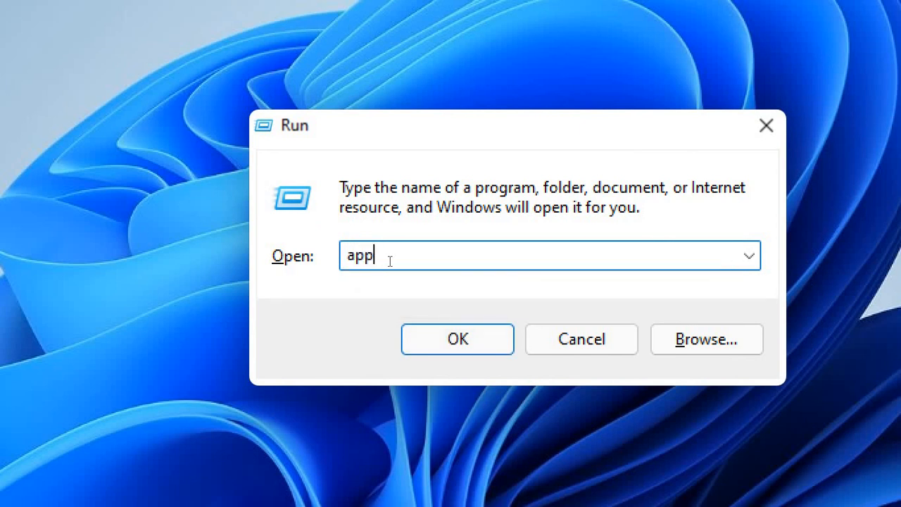
type("wiz.")
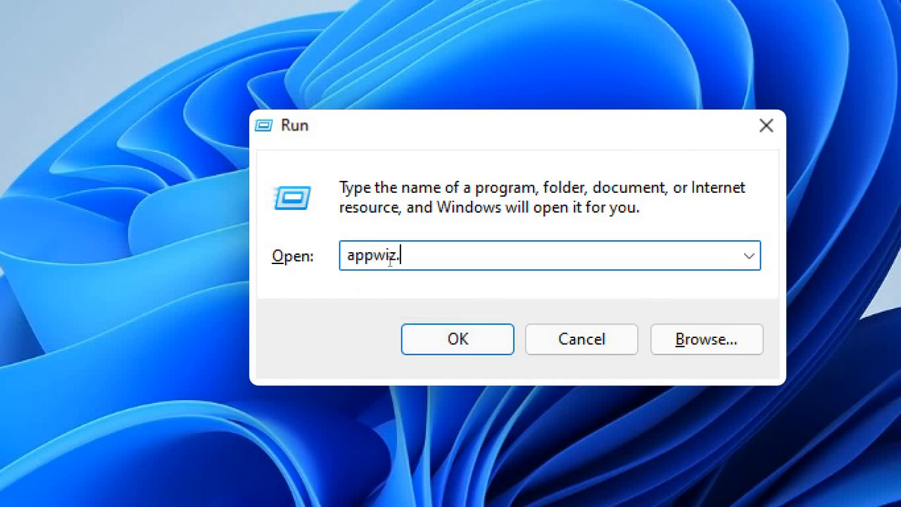
type("cpl")
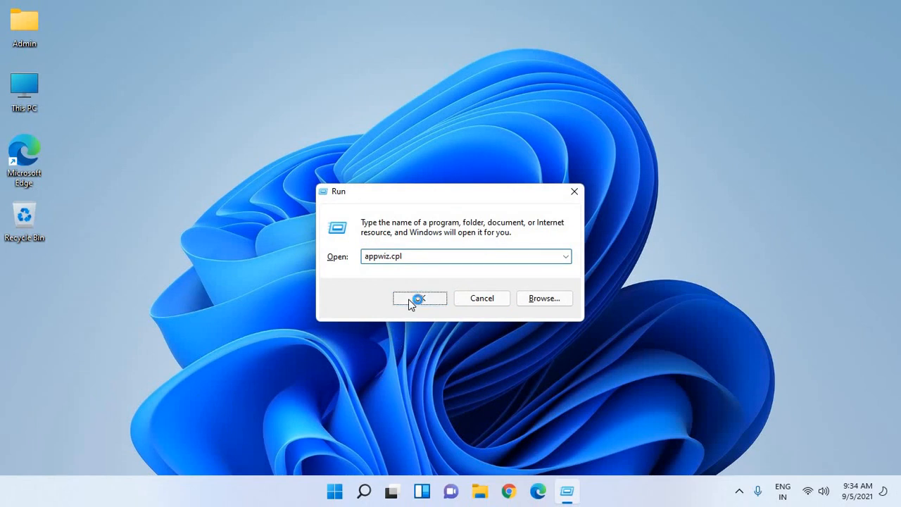
left_click(420, 299)
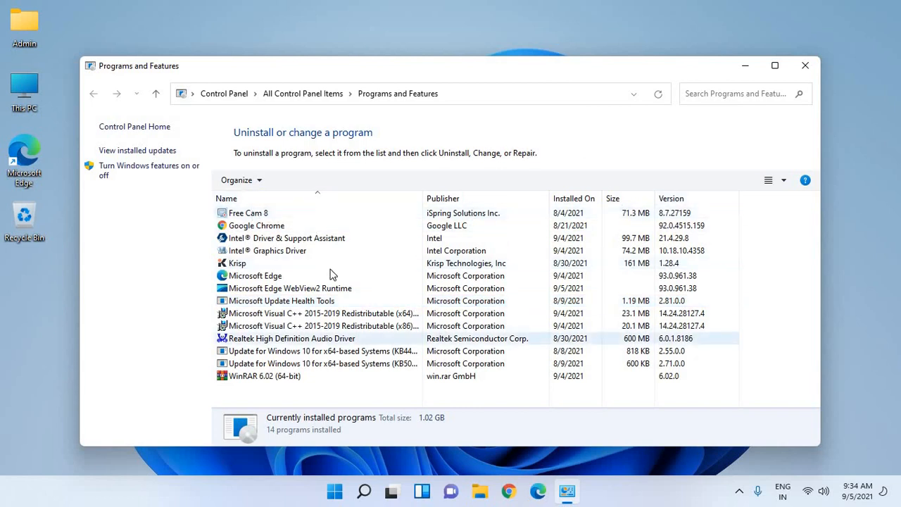
Select Free Cam 8 in Programs and Features and show its Uninstall/Repair options
left_click(248, 213)
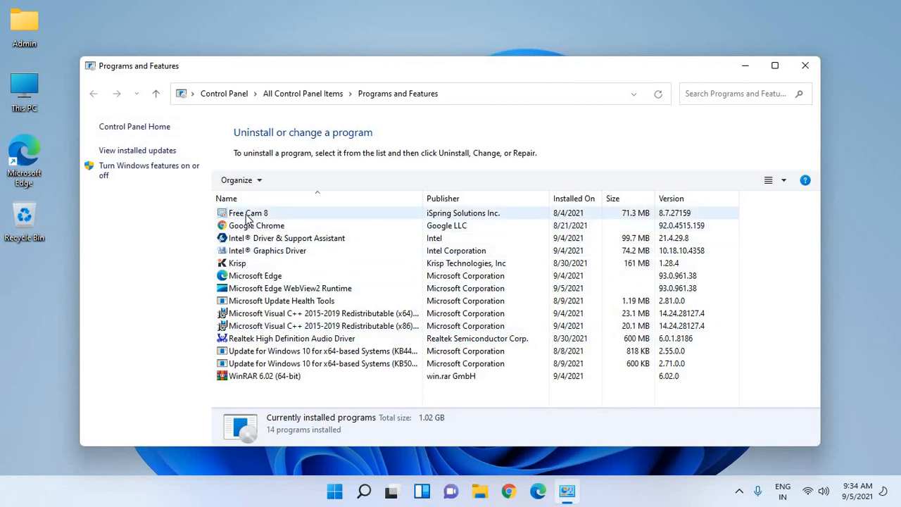
left_click(248, 212)
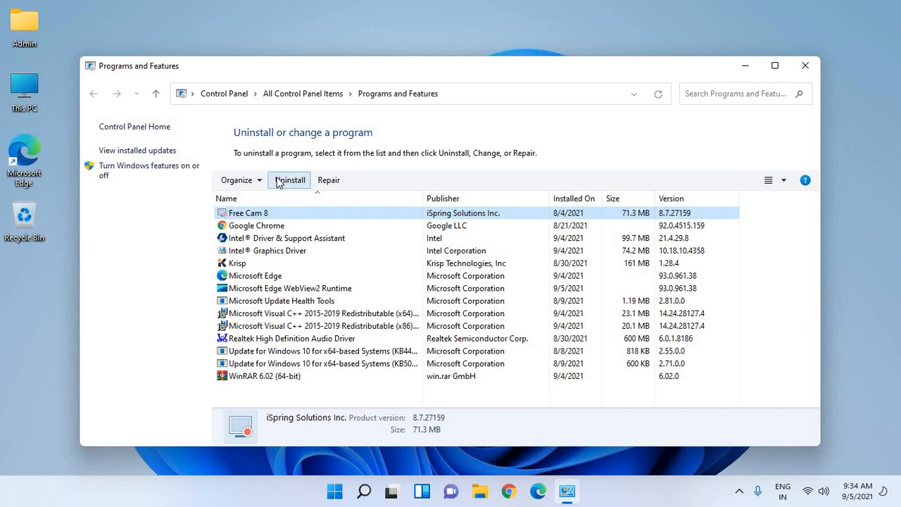
mouse_move(293, 185)
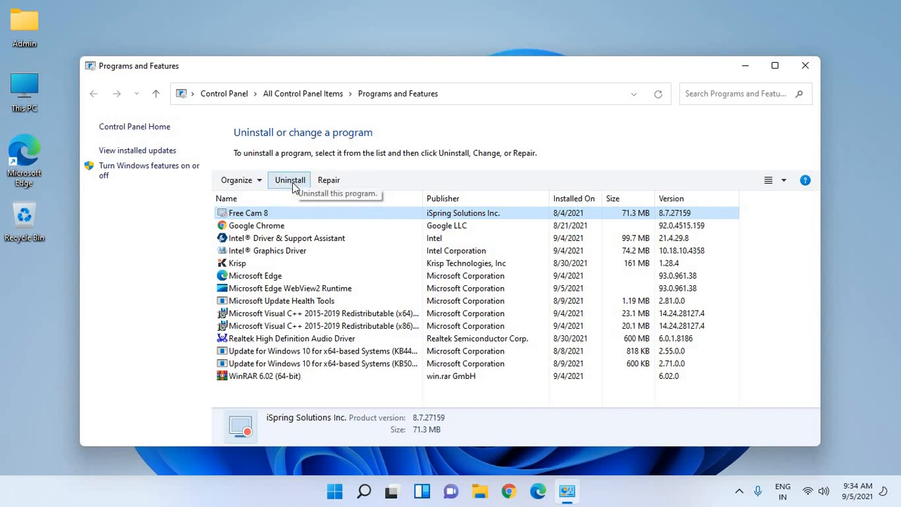
right_click(248, 212)
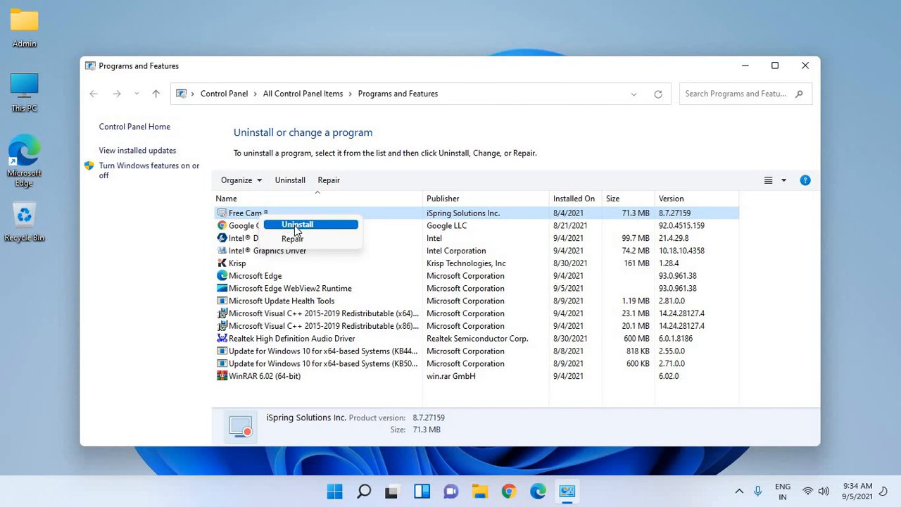
mouse_move(237, 269)
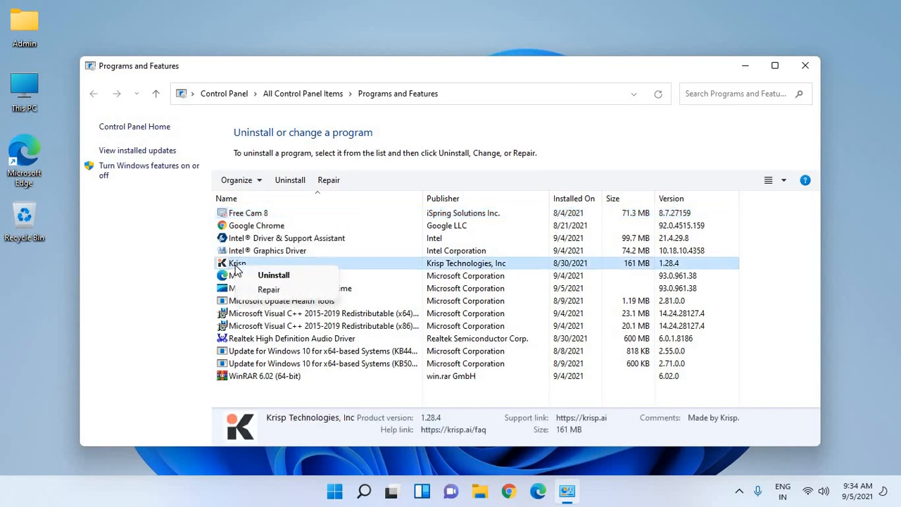
mouse_move(267, 290)
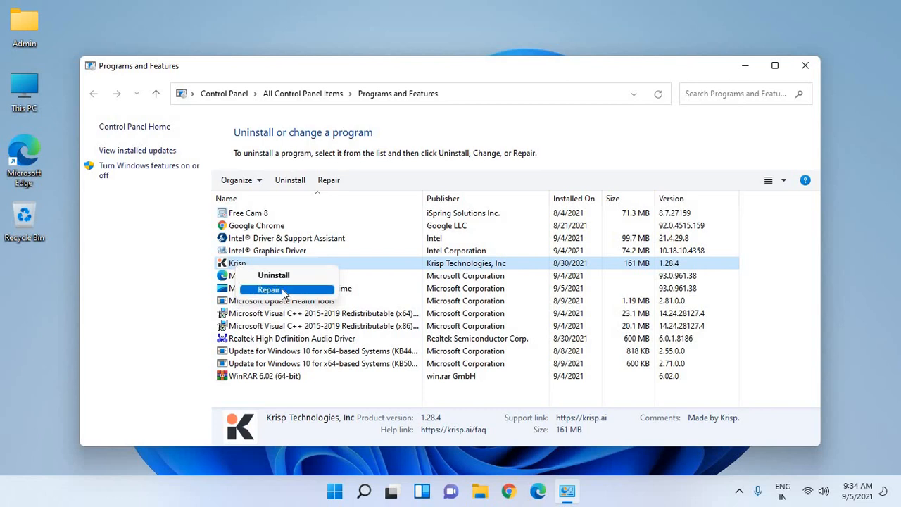
mouse_move(333, 276)
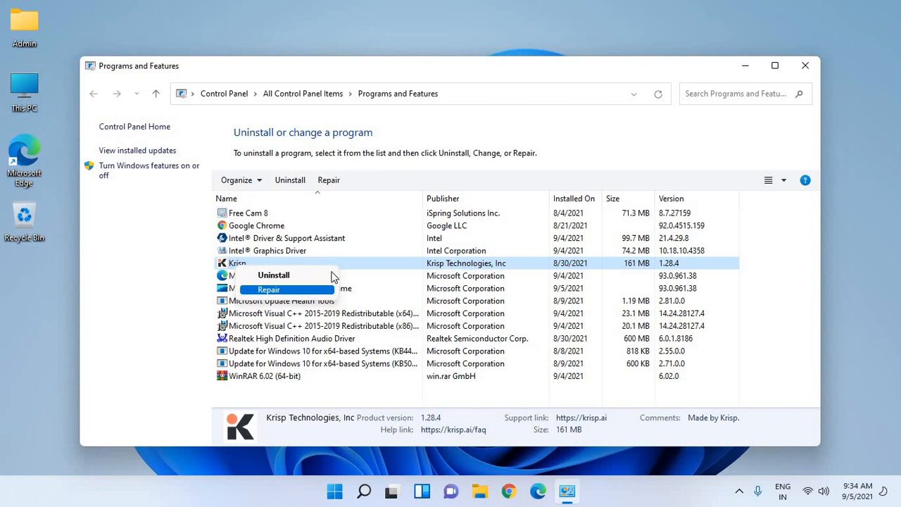